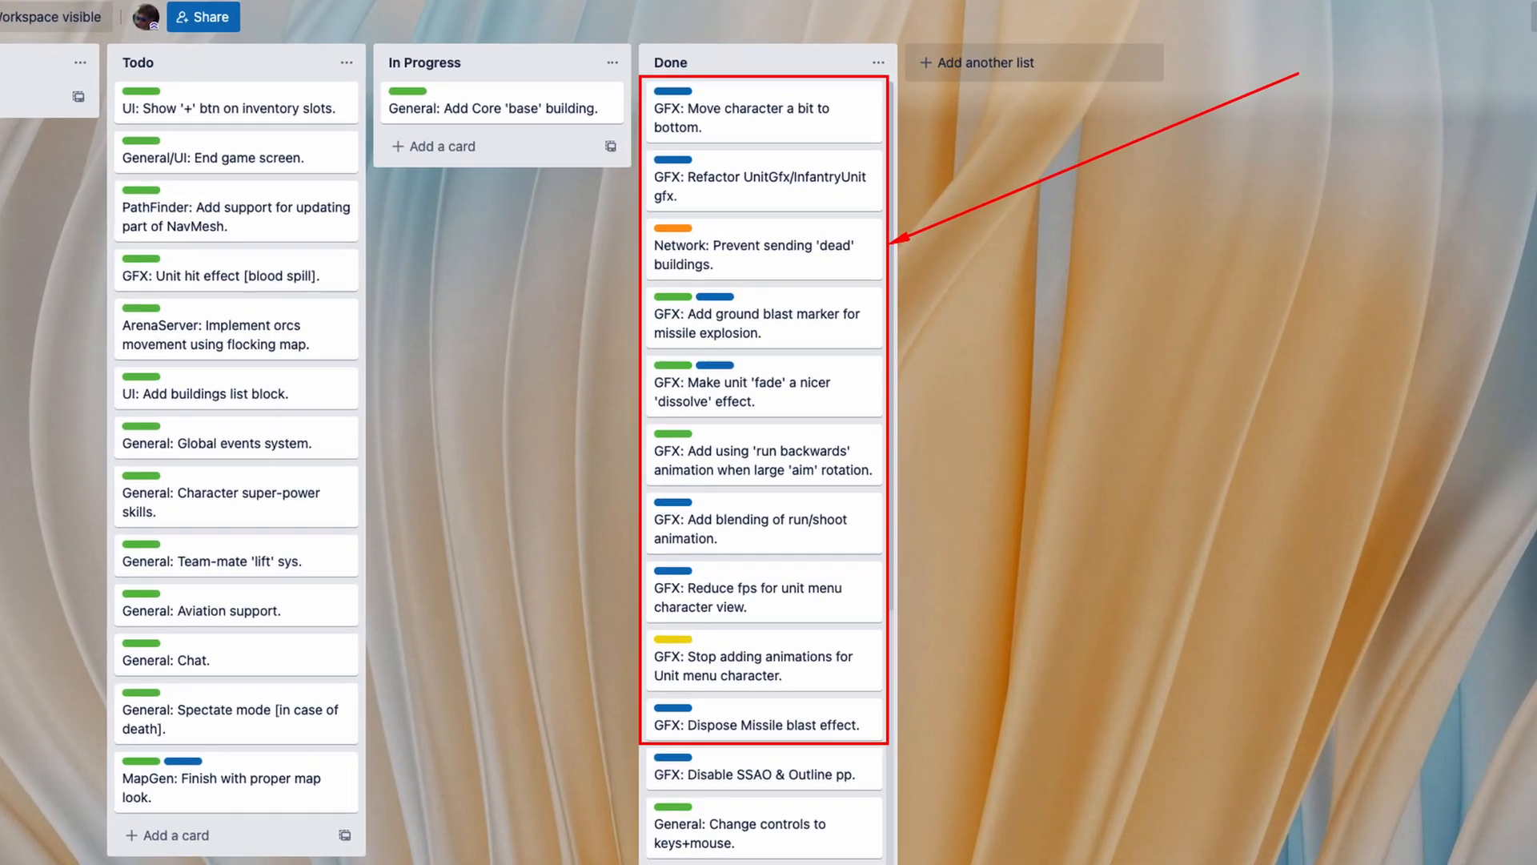
Preview the Wowk and Dzwin portraits, pick Hrim, and queue for an arena match.
{"action": "scroll", "scroll_direction": "down", "scroll_amount": 3}
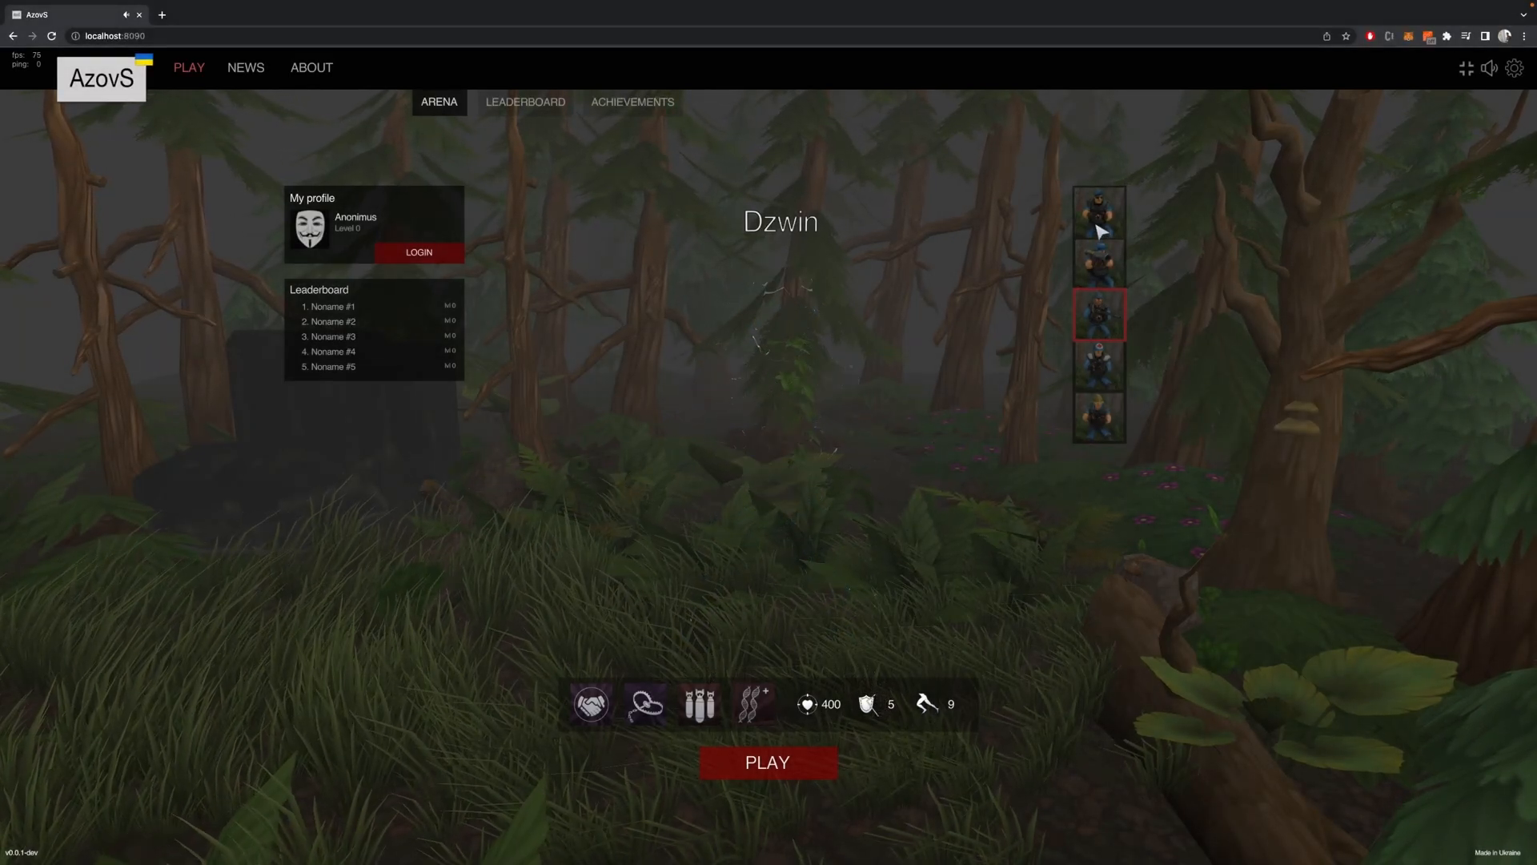
{"action": "left_click", "coordinate": [1098, 206]}
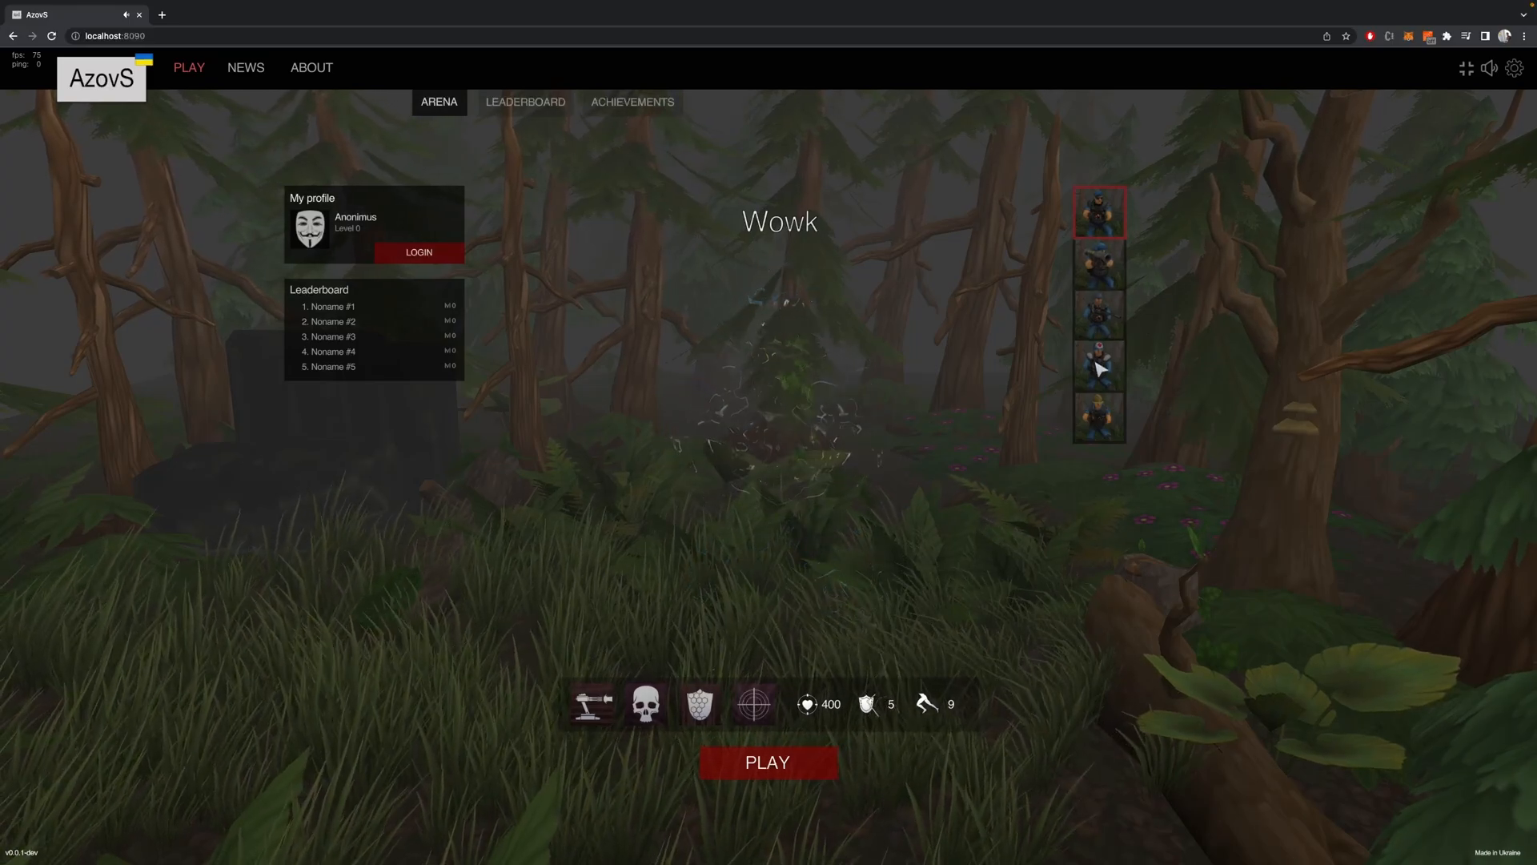
{"action": "left_click", "coordinate": [1097, 314]}
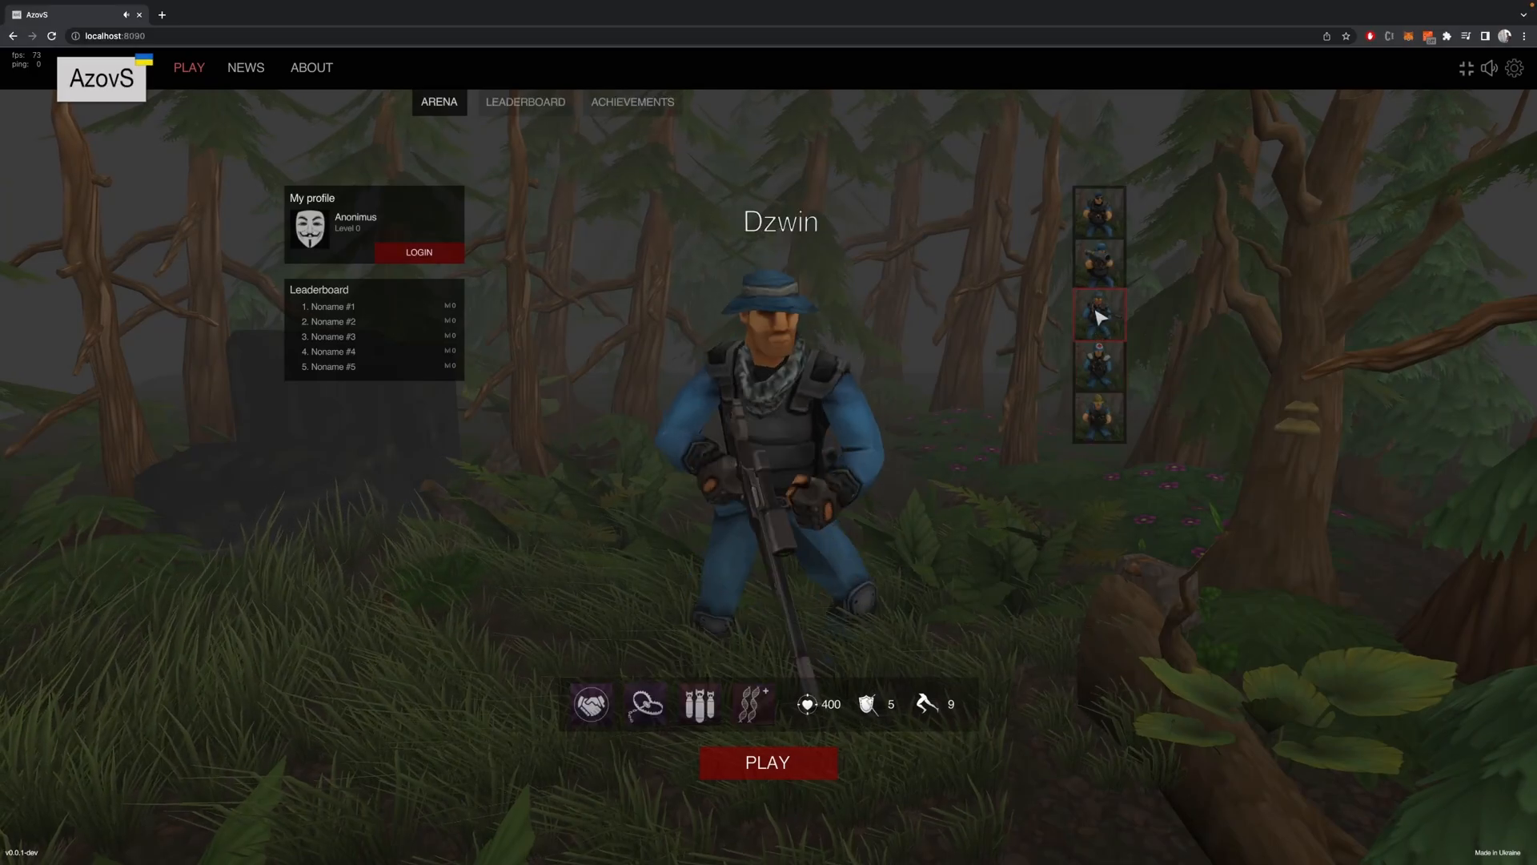
{"action": "left_click", "coordinate": [1098, 209]}
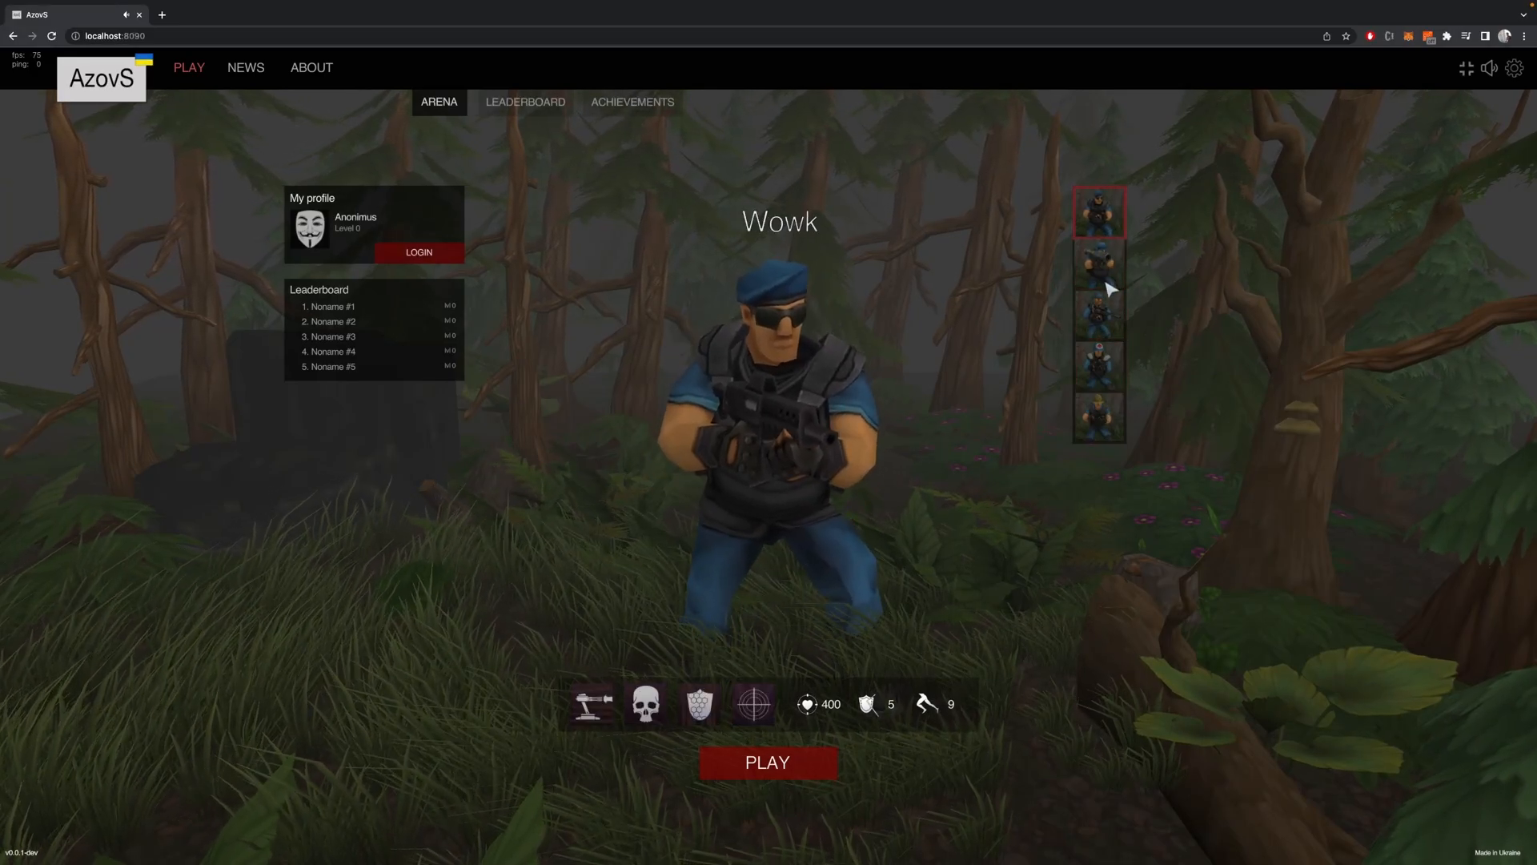
{"action": "left_click", "coordinate": [1097, 262]}
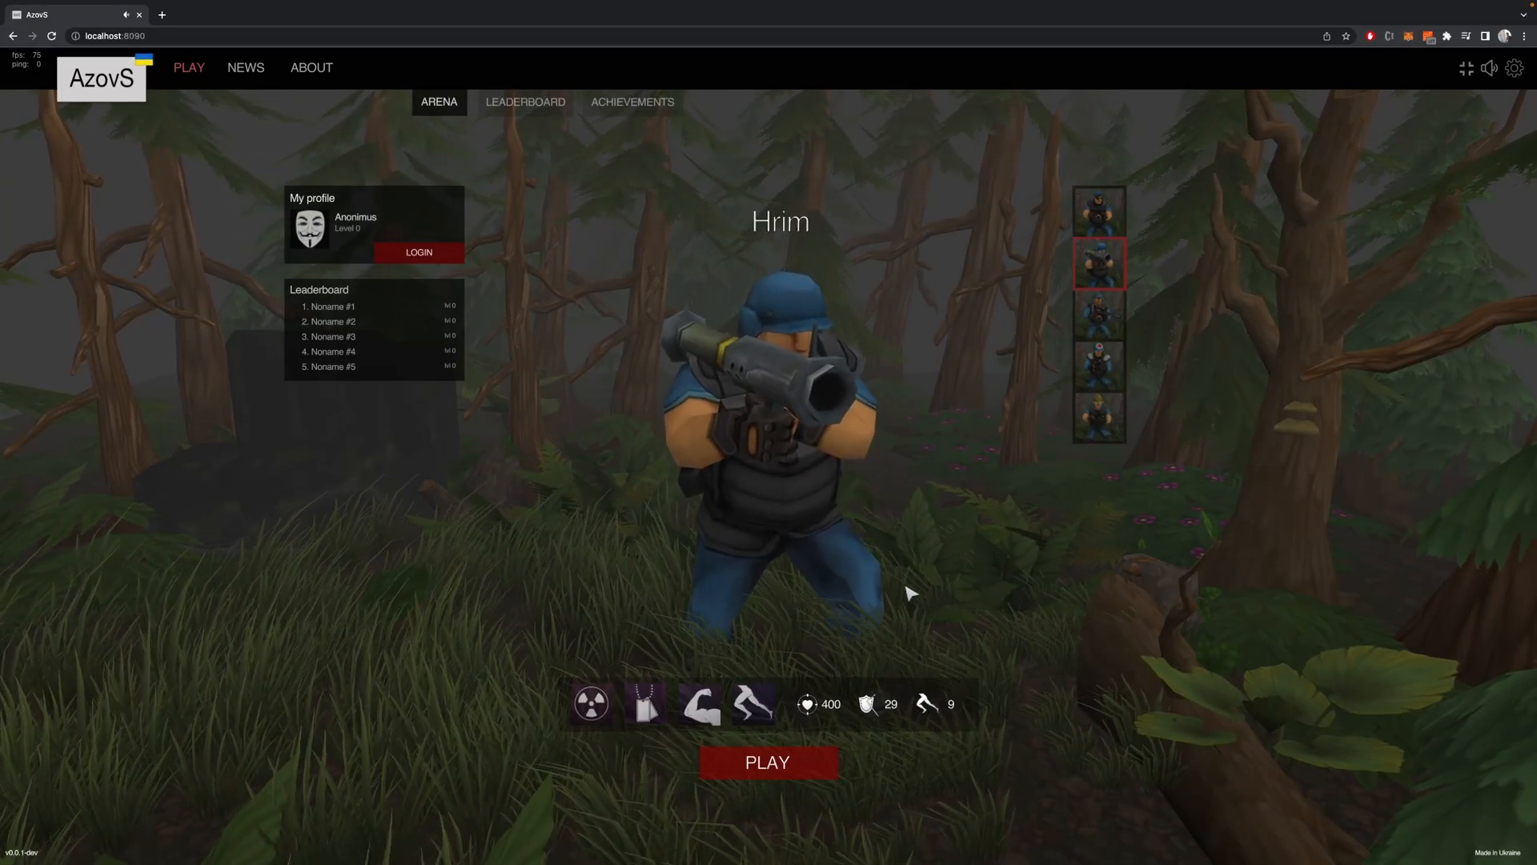
{"action": "left_click", "coordinate": [768, 761]}
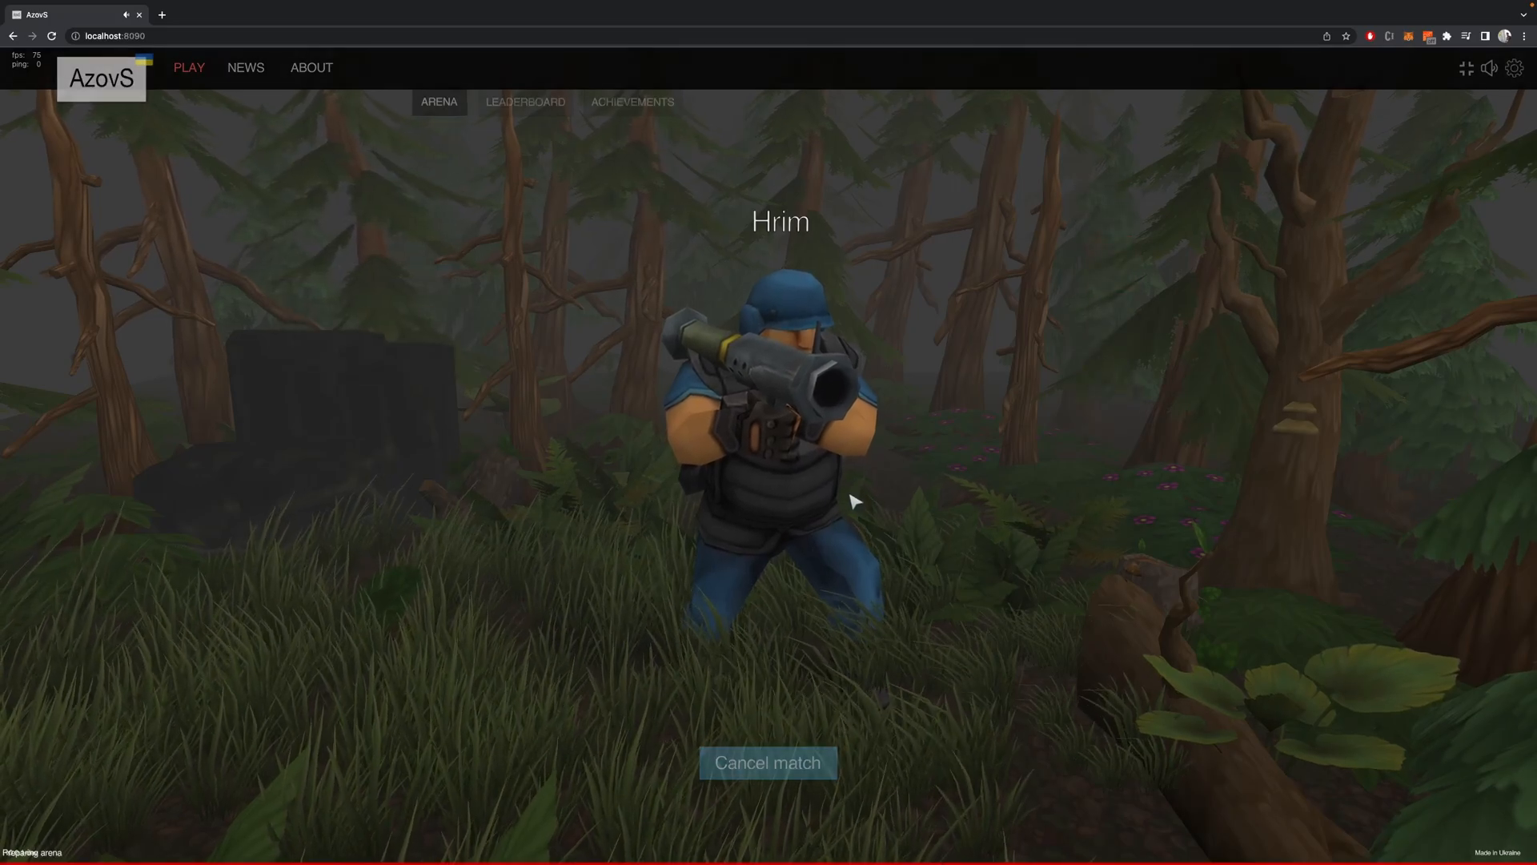